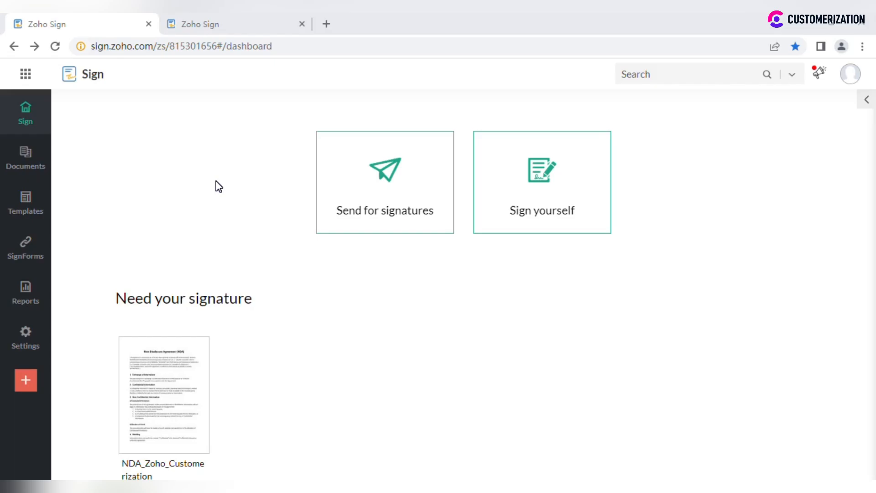
Start a new request from the Send for signatures tile on the dashboard.
click(384, 182)
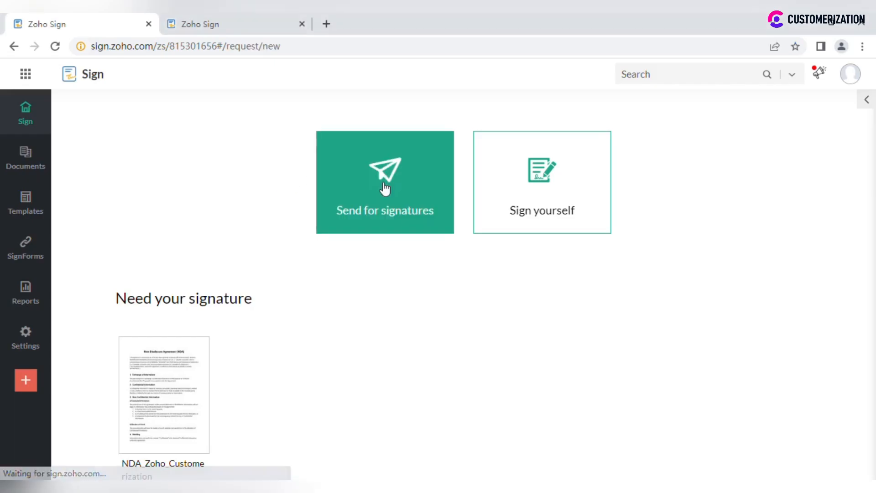
click(384, 182)
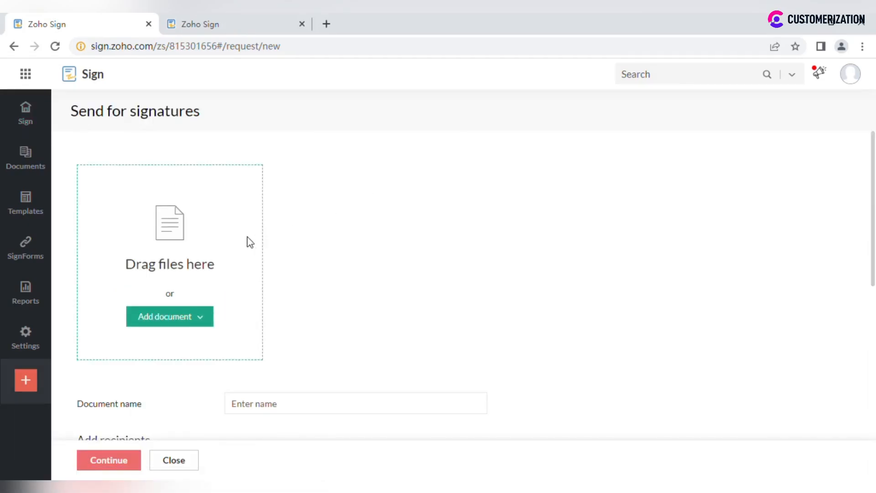
Enter 'NDA' as the document name.
click(170, 316)
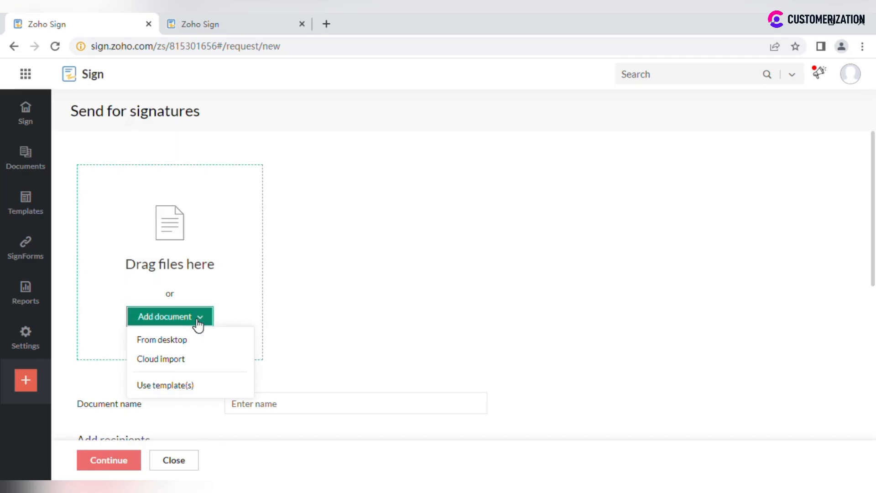
click(370, 301)
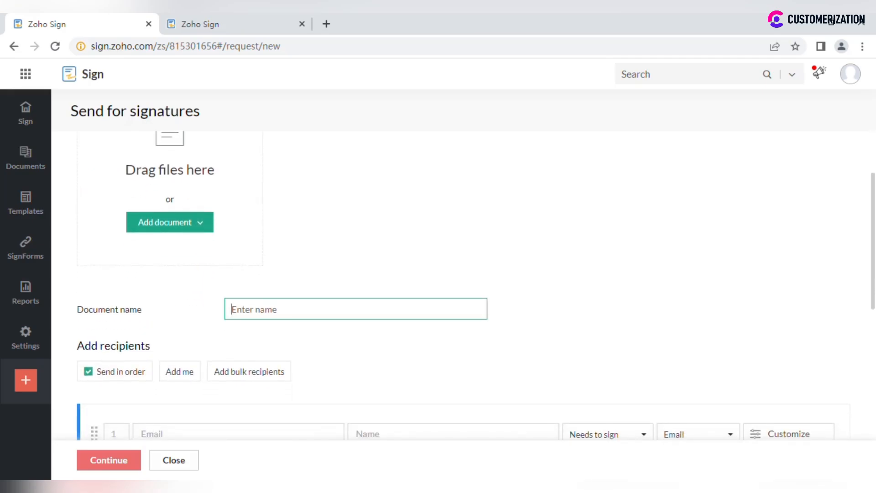
text(NDA)
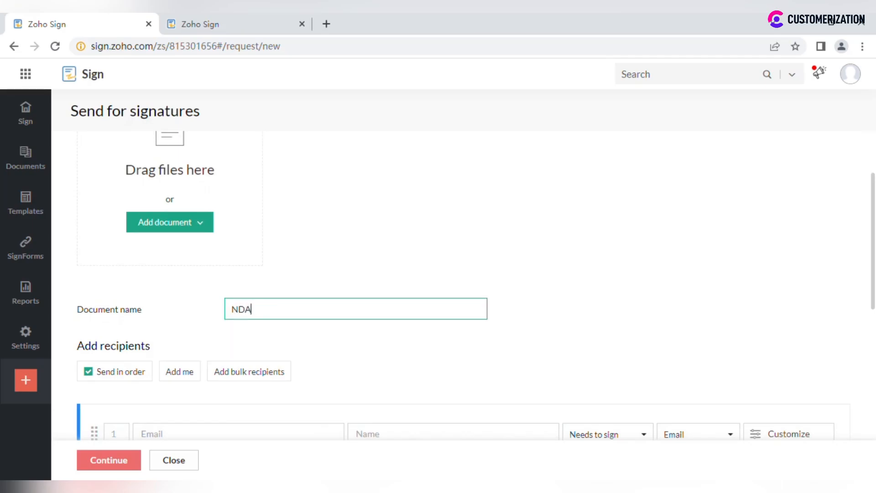
scroll(down, 3)
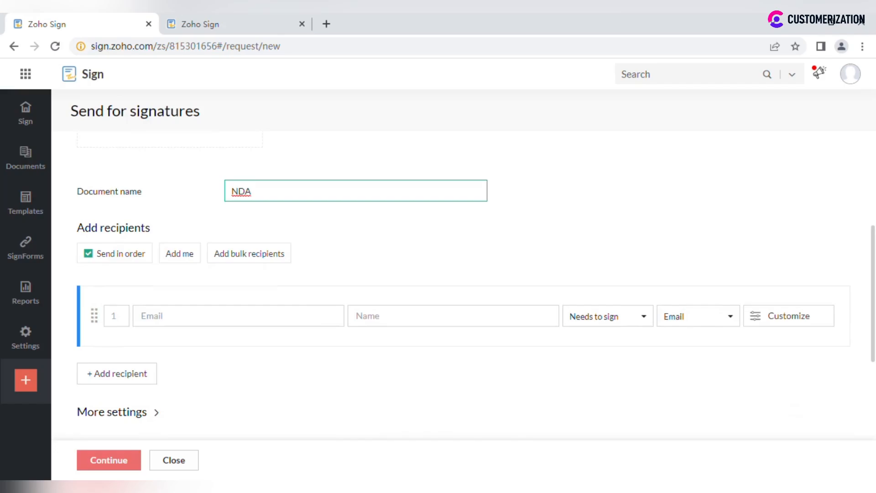
Add Jonathan as the first recipient by typing 'Jonath' and picking the suggested contact.
click(237, 316)
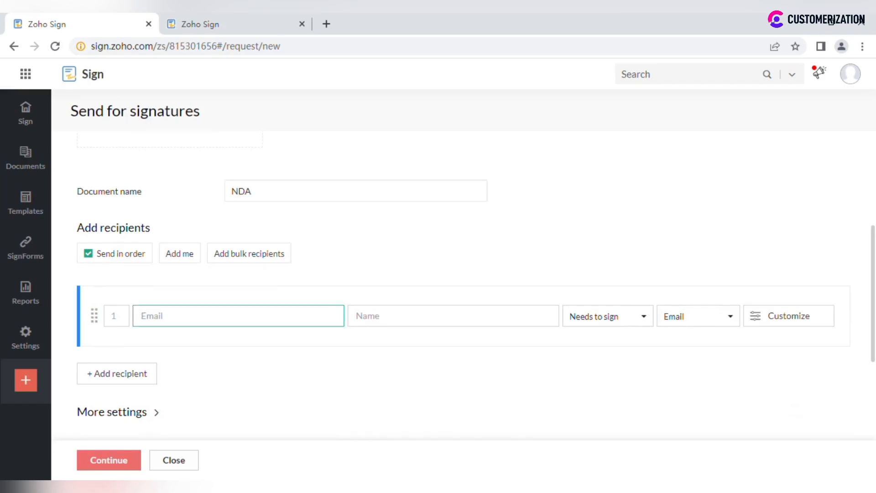
text(Jonath)
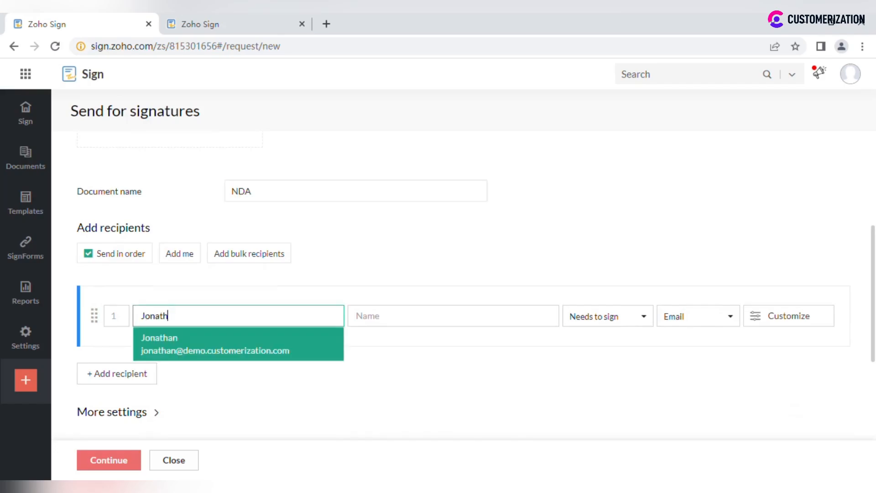
click(239, 344)
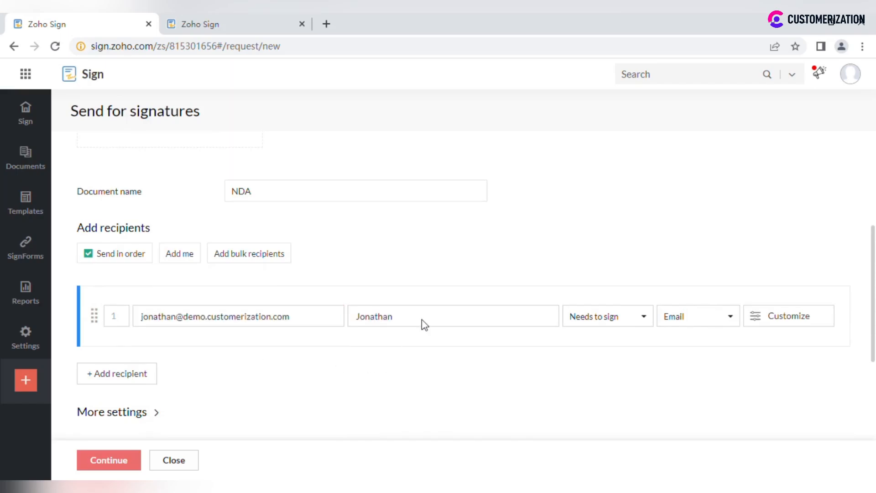
mouse_move(378, 333)
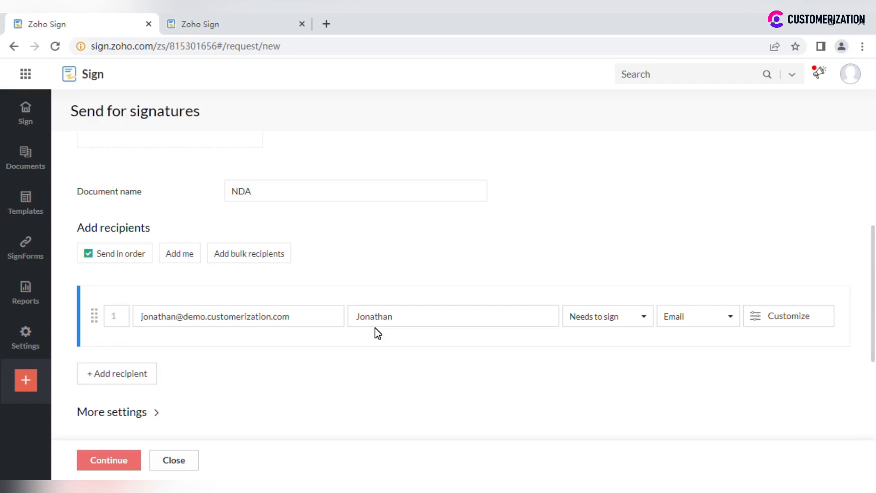
Keep the first recipient as Needs to sign and show the Email delivery options.
click(606, 316)
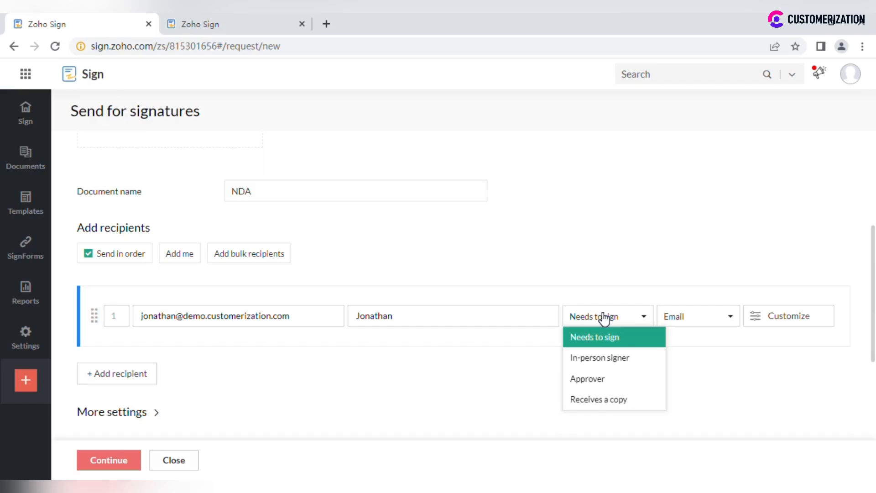
mouse_move(613, 357)
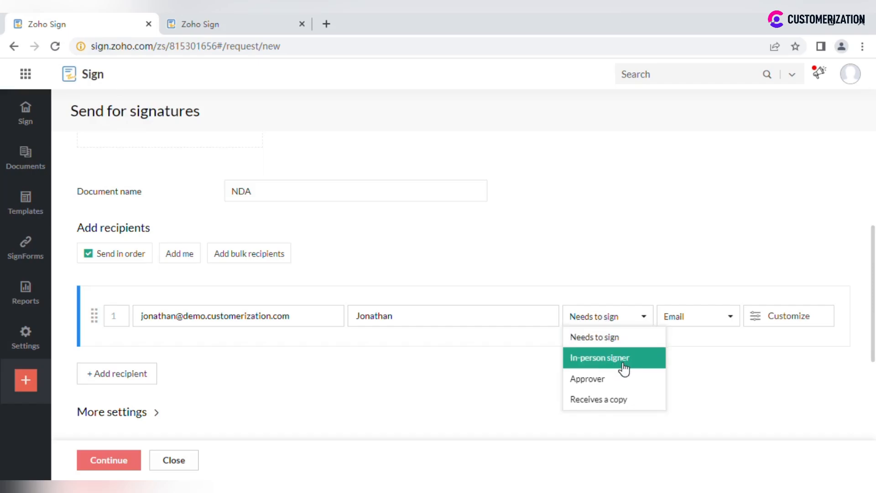
click(607, 316)
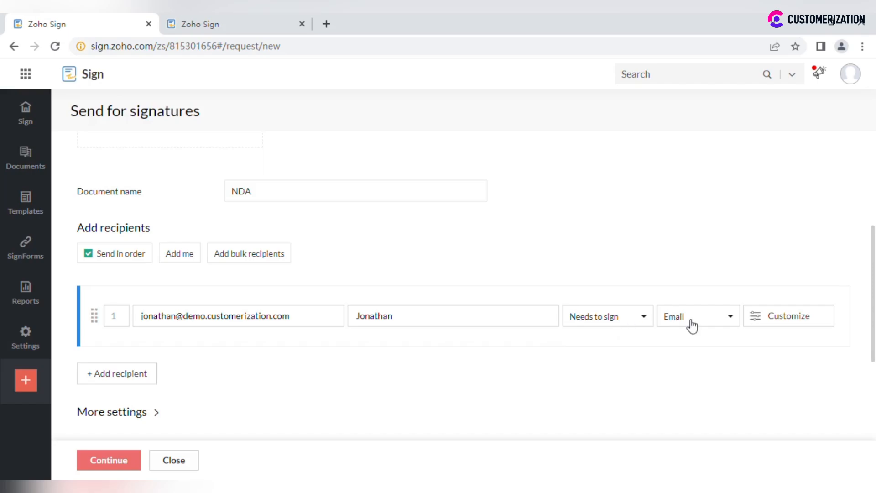
click(697, 316)
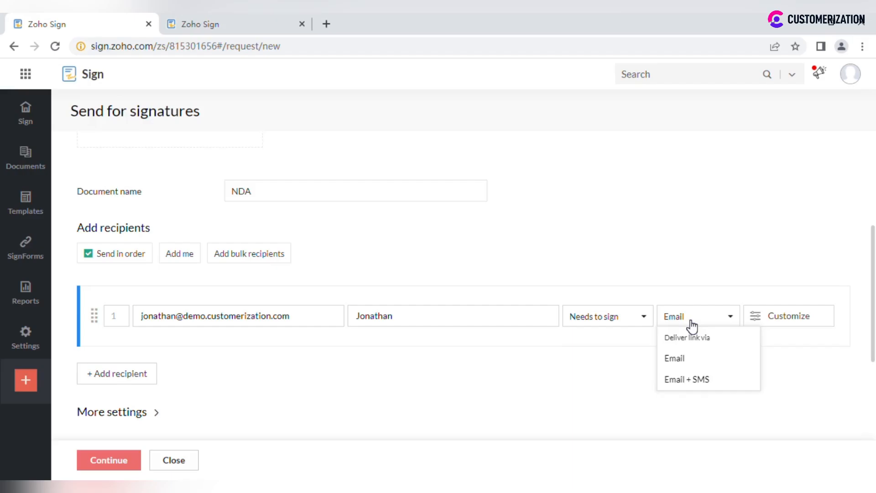
click(787, 315)
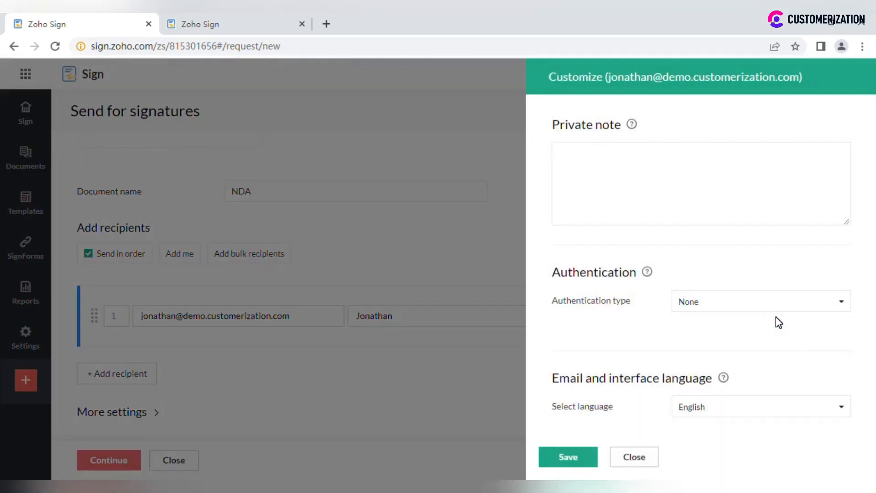
mouse_move(789, 374)
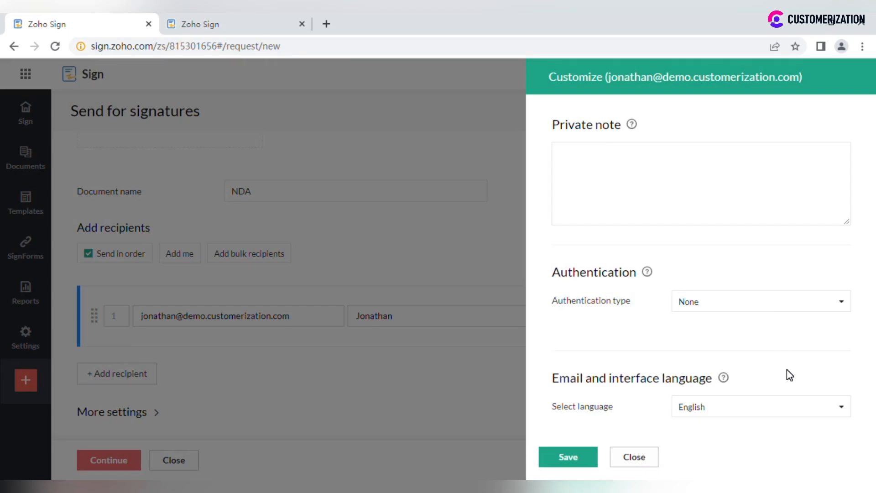
scroll(down, 3)
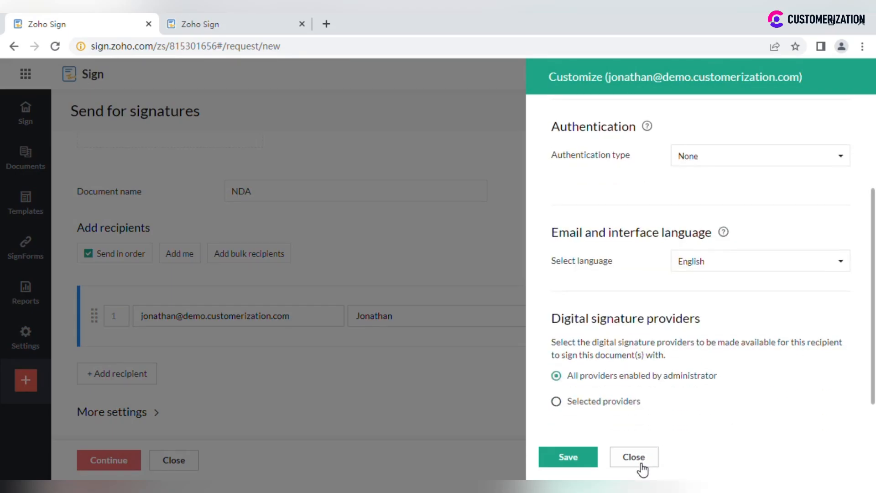
click(634, 457)
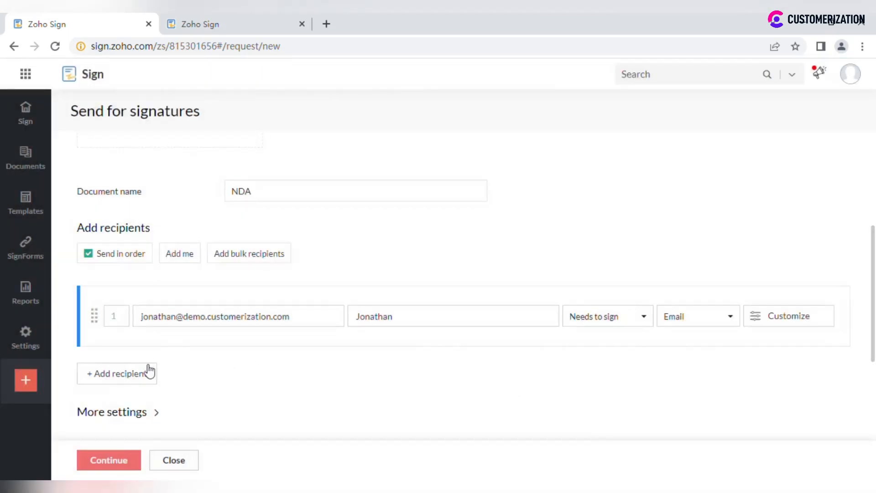
click(117, 373)
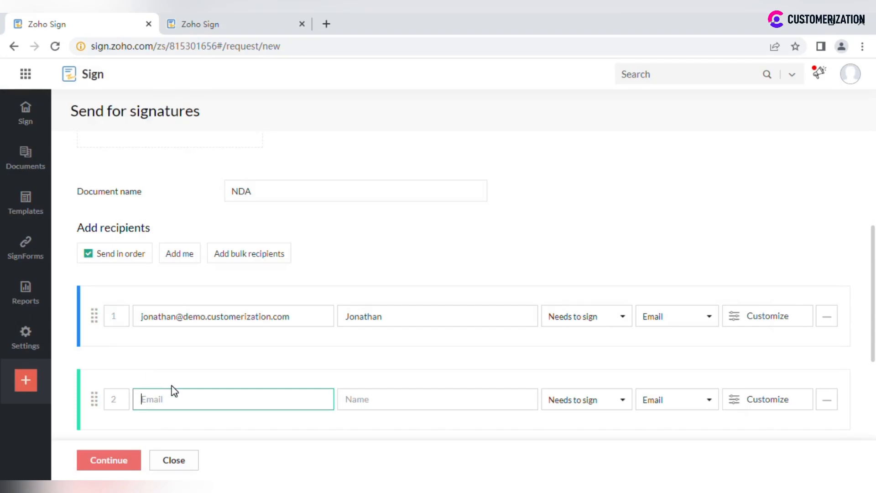
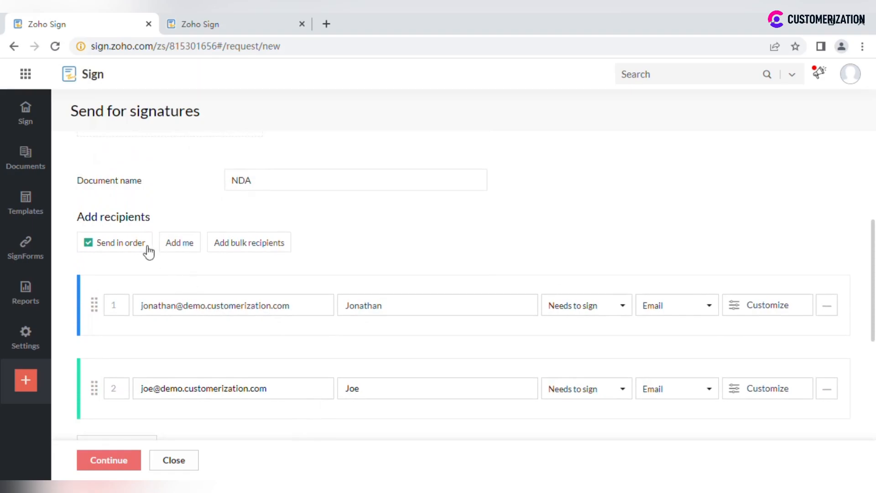
mouse_move(139, 249)
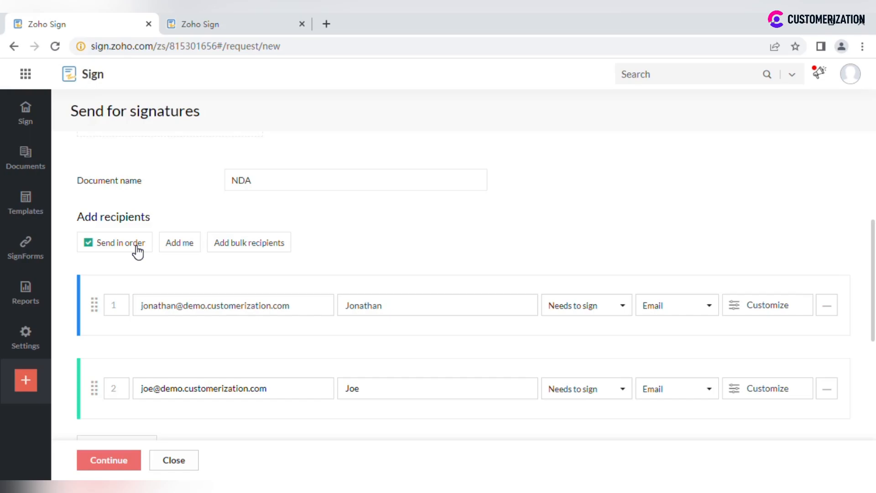
mouse_move(92, 388)
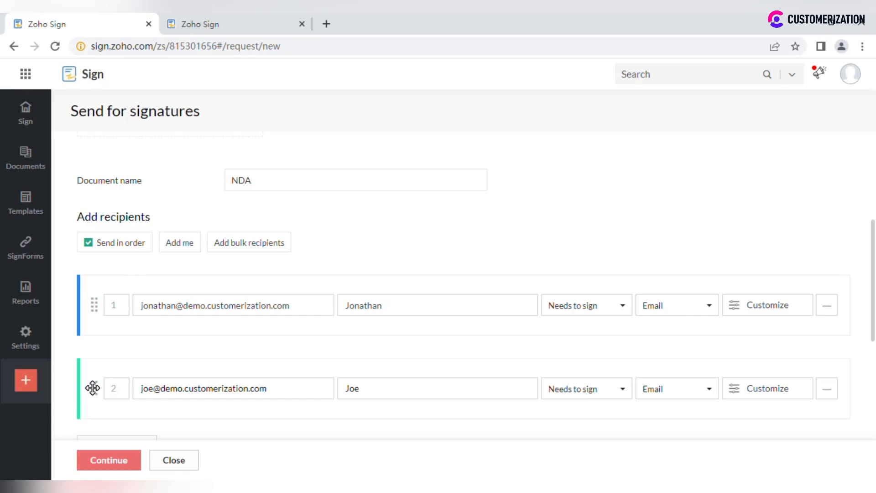
drag(92, 388, 91, 304)
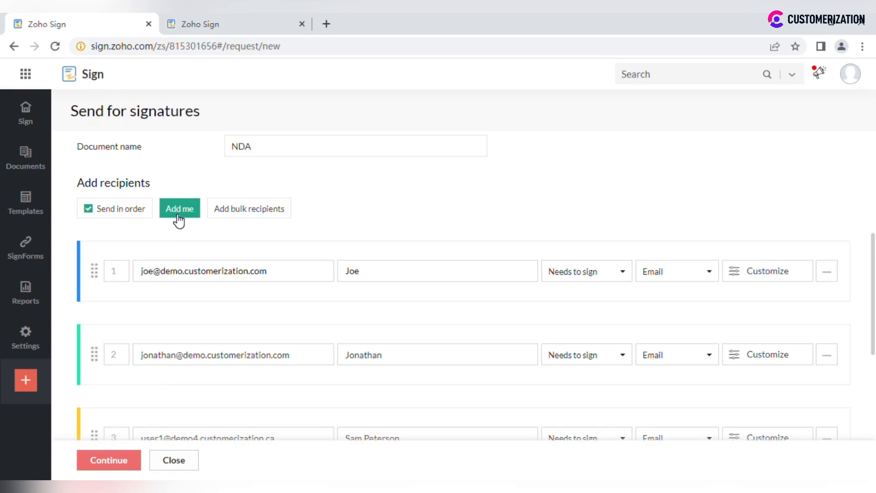
mouse_move(408, 258)
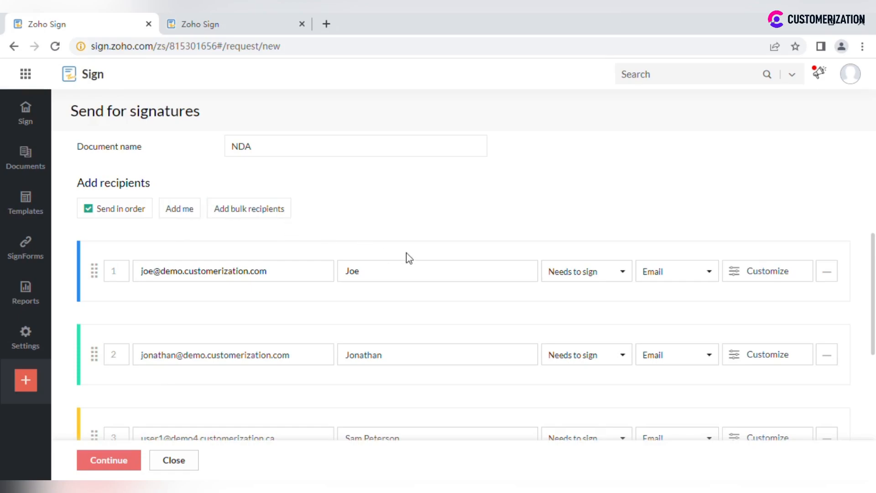
mouse_move(827, 271)
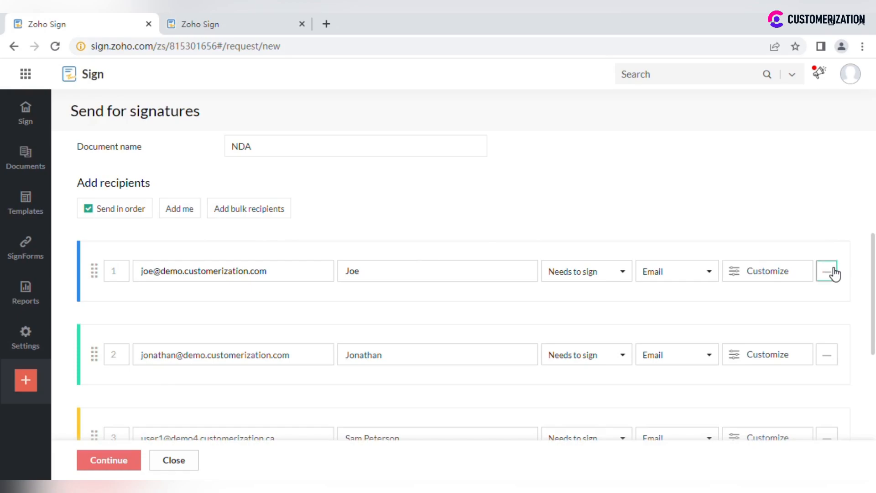
Remove the first recipient in the signing order with the minus button.
click(827, 271)
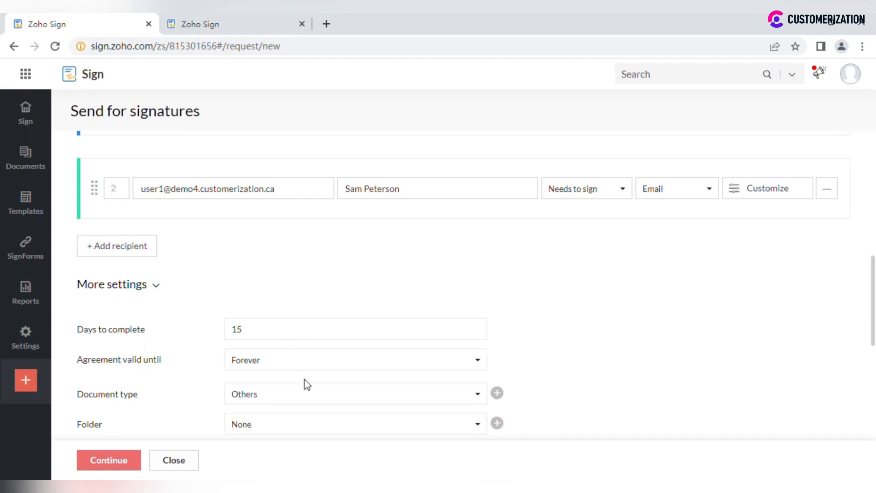
Set Agreement valid until to Forever and Folder to None, then switch to the NDA document.
click(355, 359)
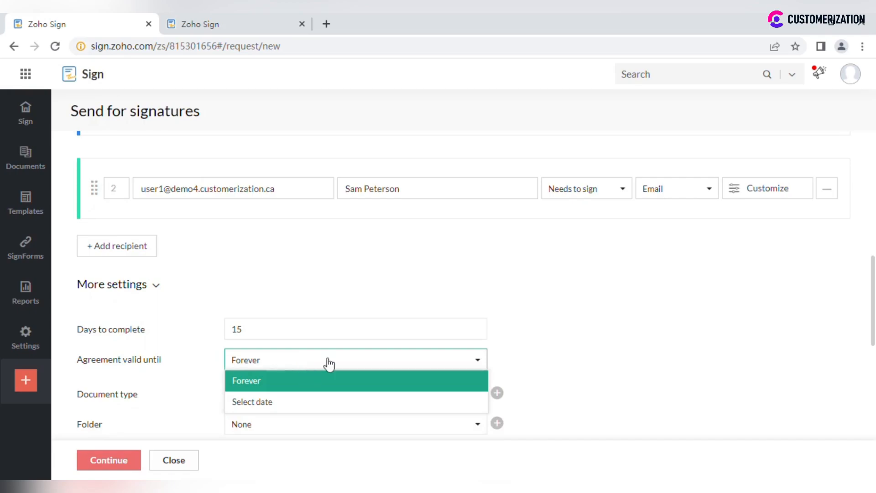
click(356, 393)
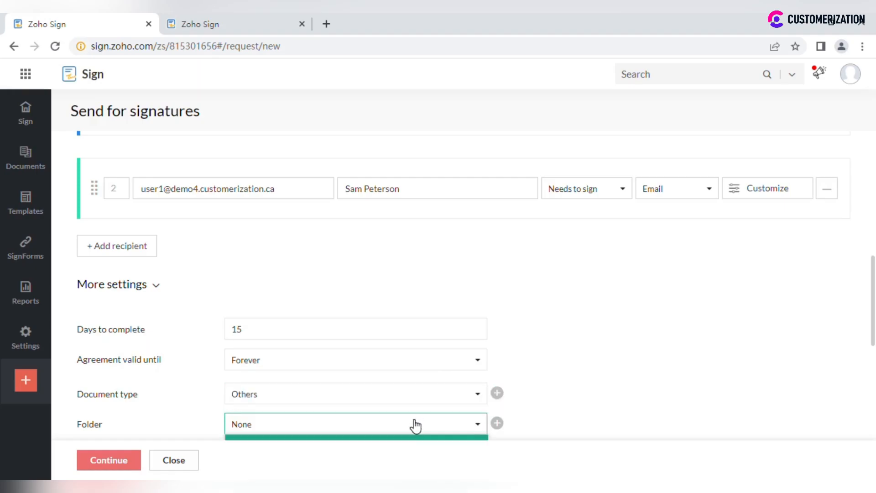
click(355, 424)
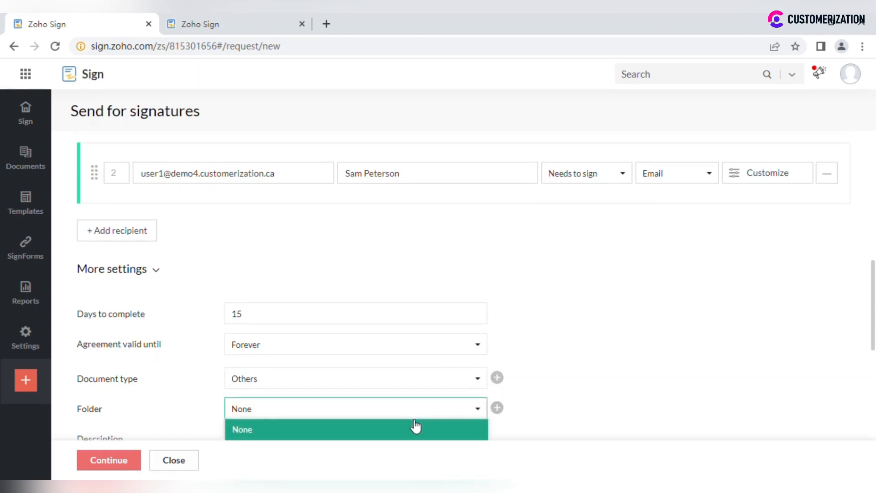
mouse_move(415, 426)
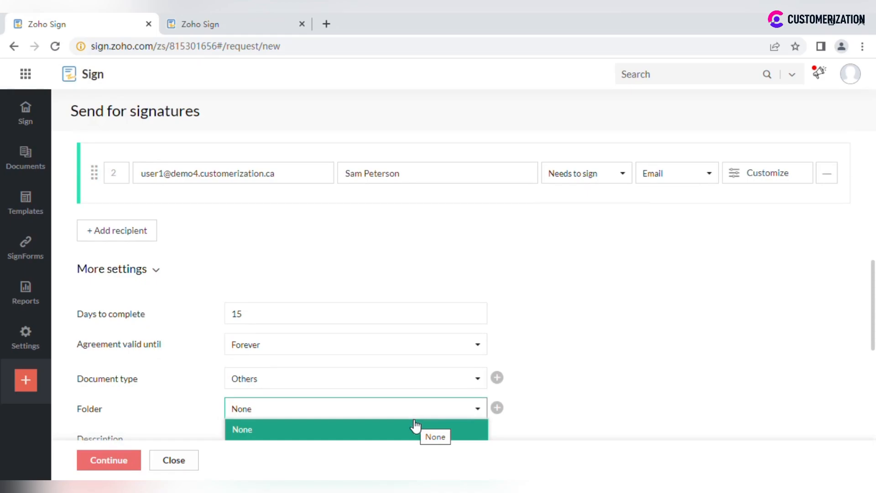
click(242, 429)
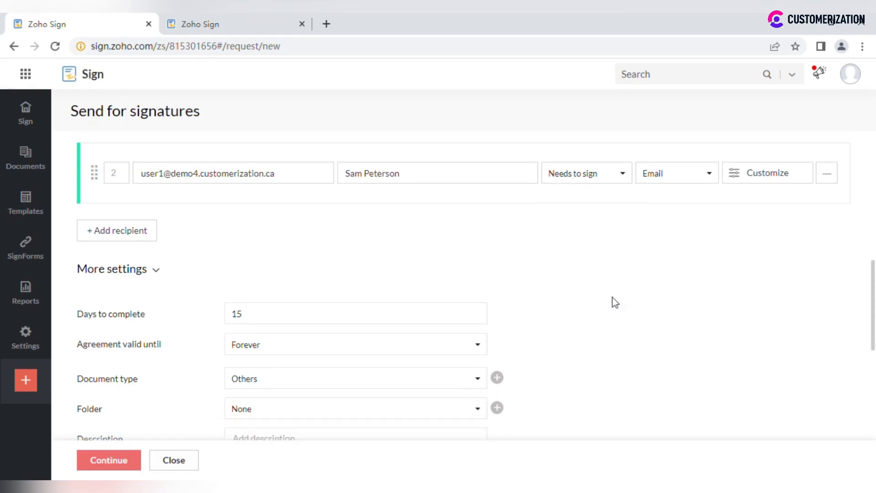
scroll(down, 3)
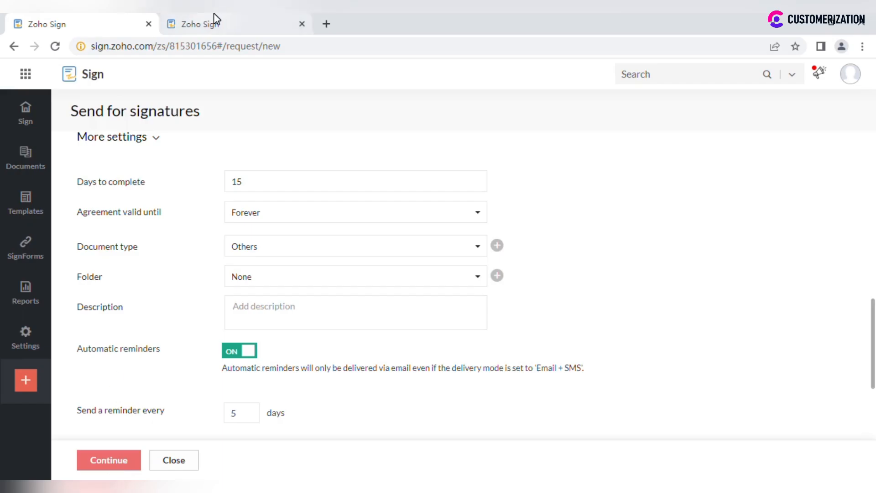
click(109, 460)
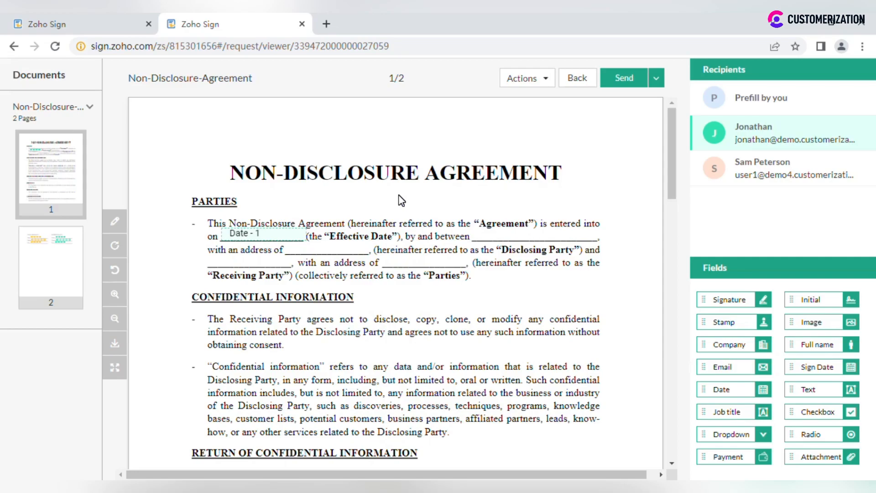
mouse_move(670, 203)
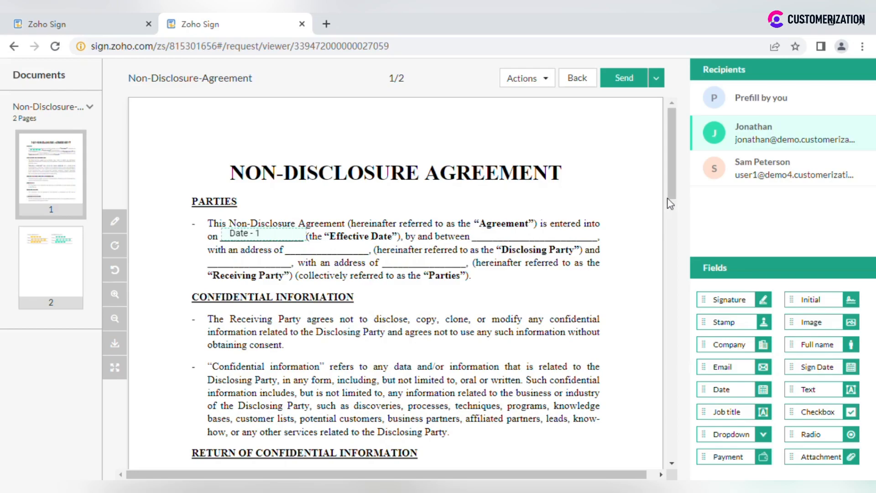
mouse_move(771, 168)
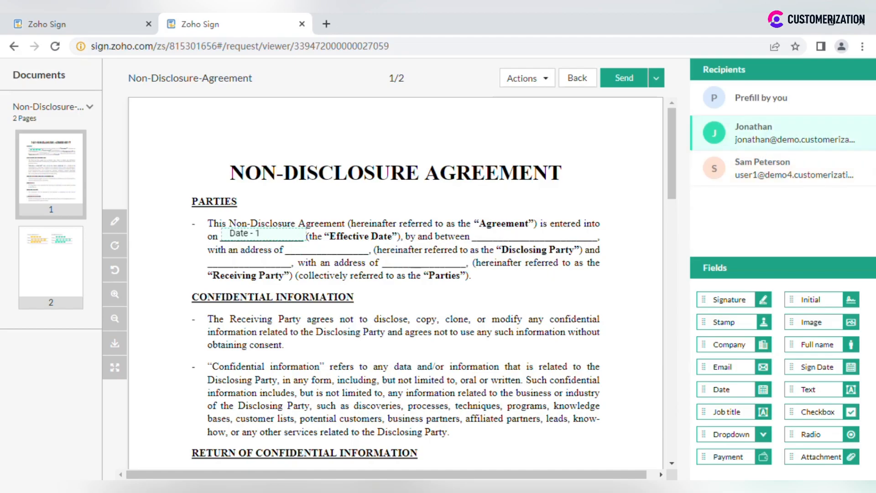
Place the first signer's Company field after 'by and between' and show the Send options.
scroll(down, 3)
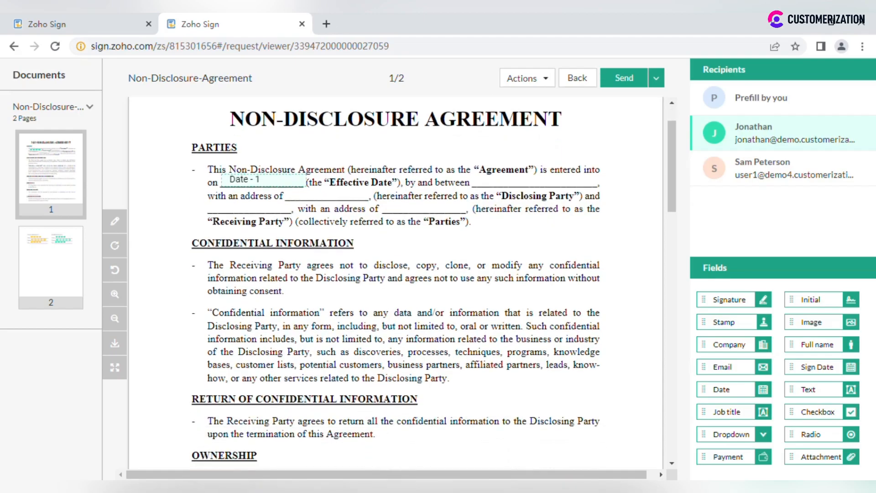
scroll(down, 3)
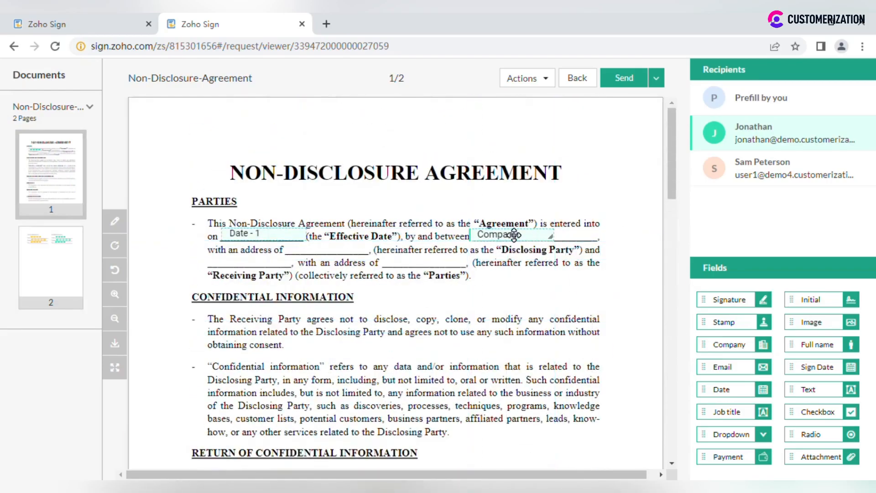
click(779, 167)
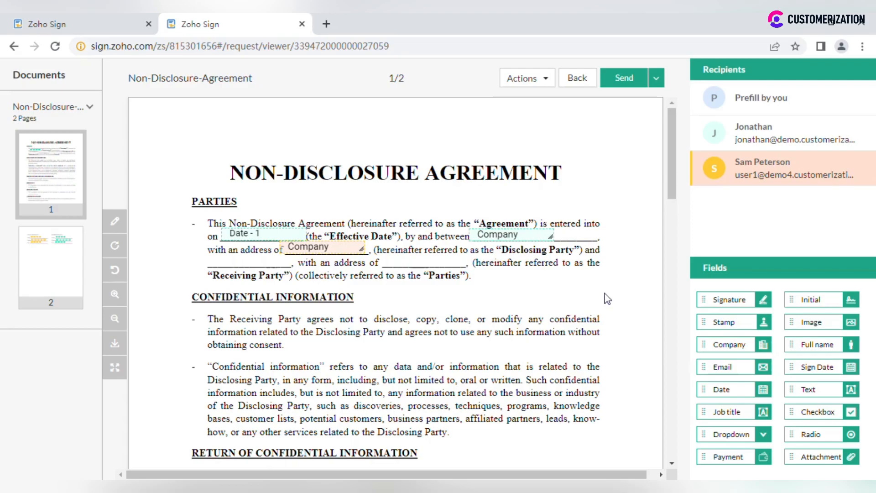
click(656, 77)
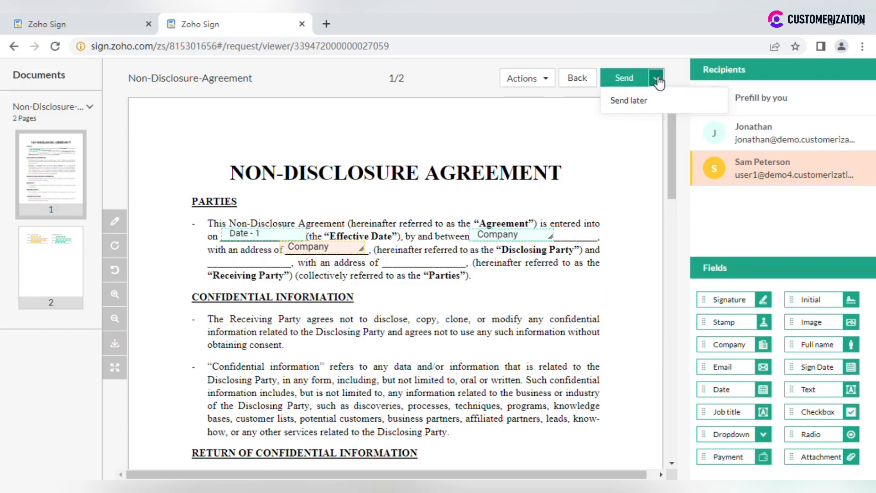